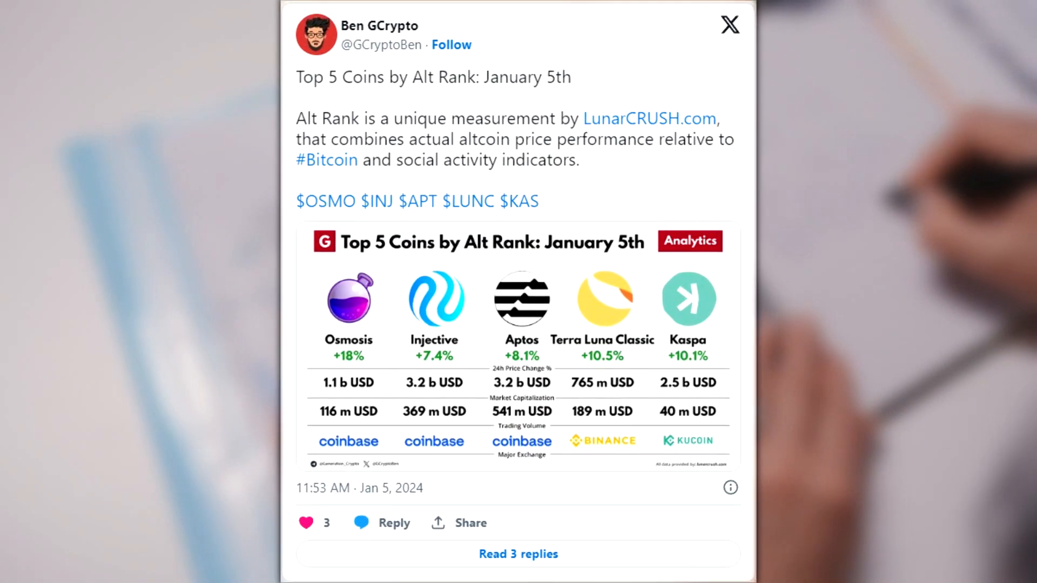
scroll(down, 3)
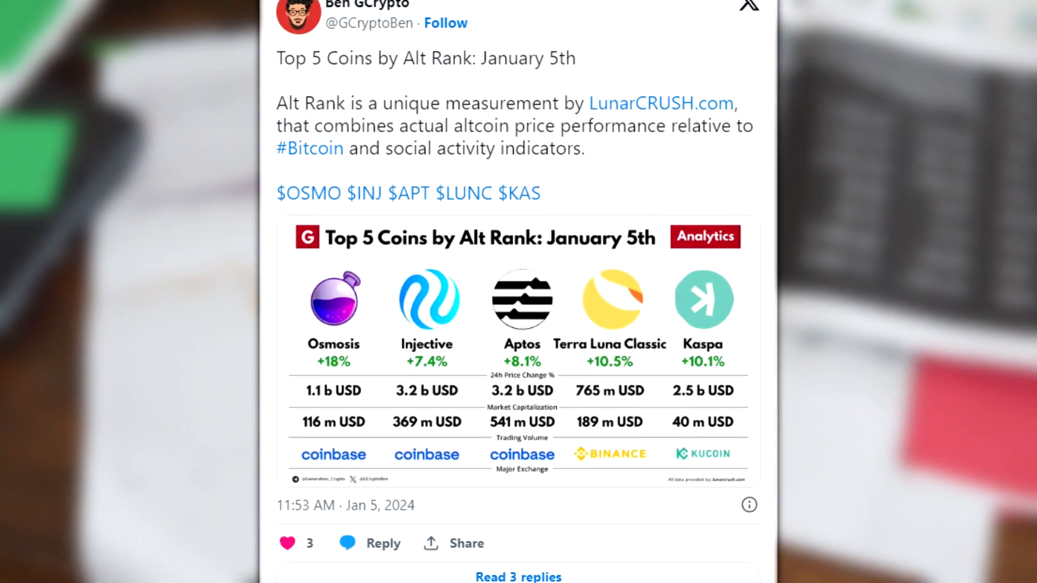